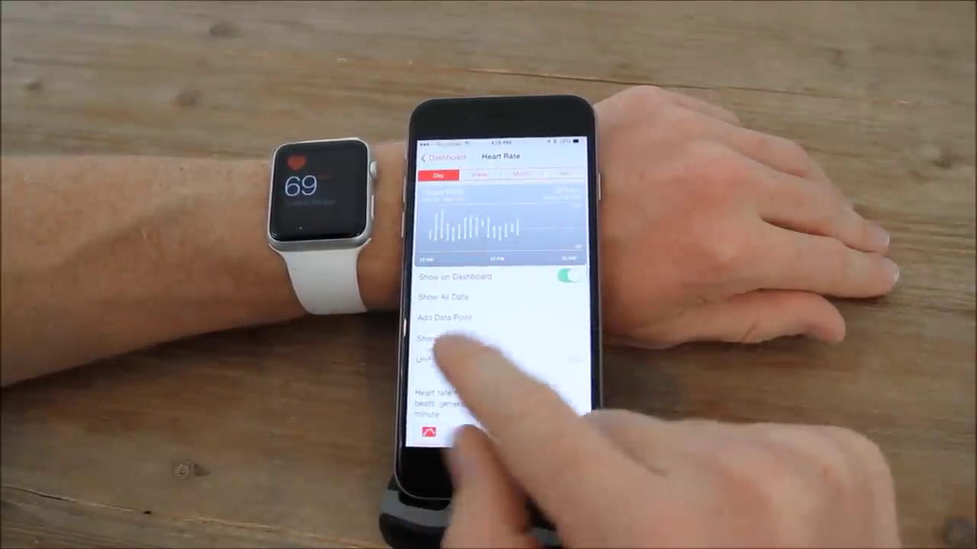
left_click(442, 293)
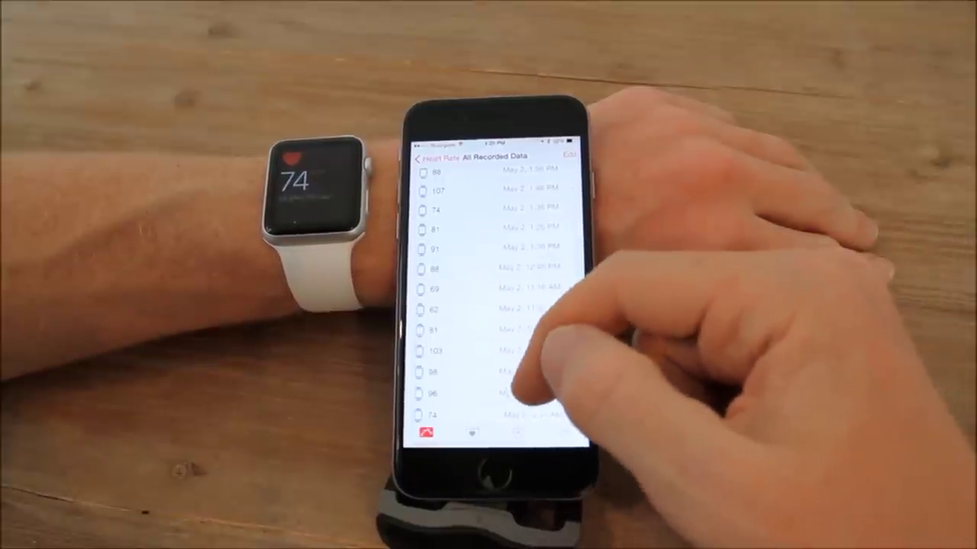
scroll("down", 3)
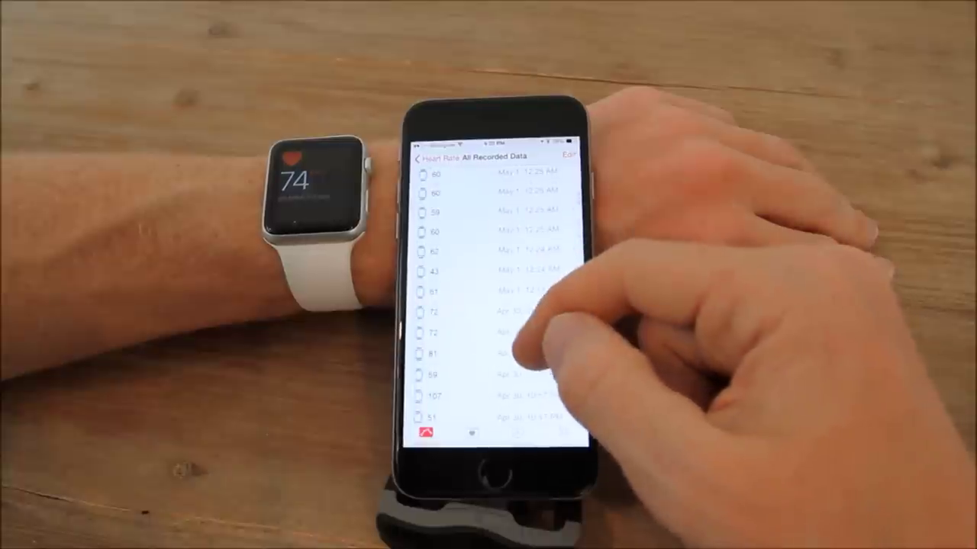
scroll("down", 3)
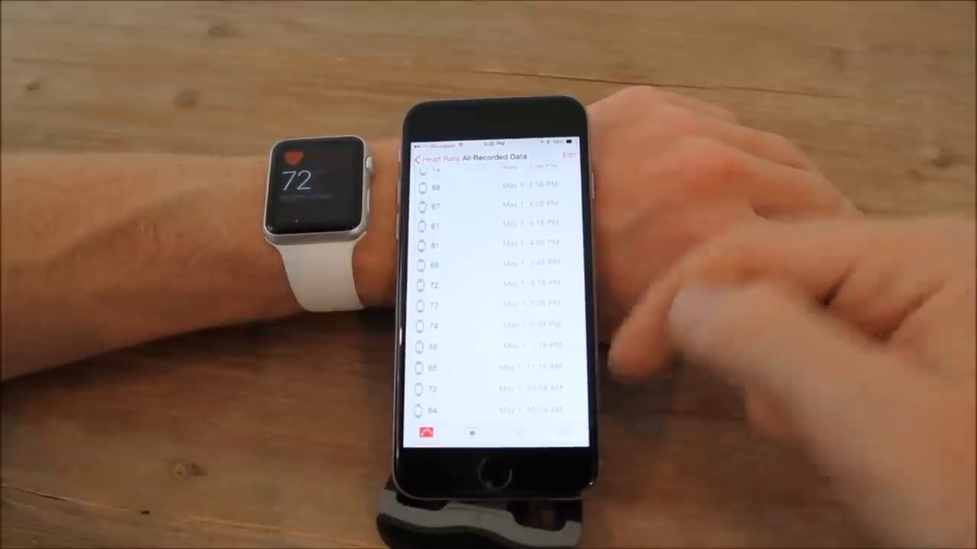
scroll("down", 3)
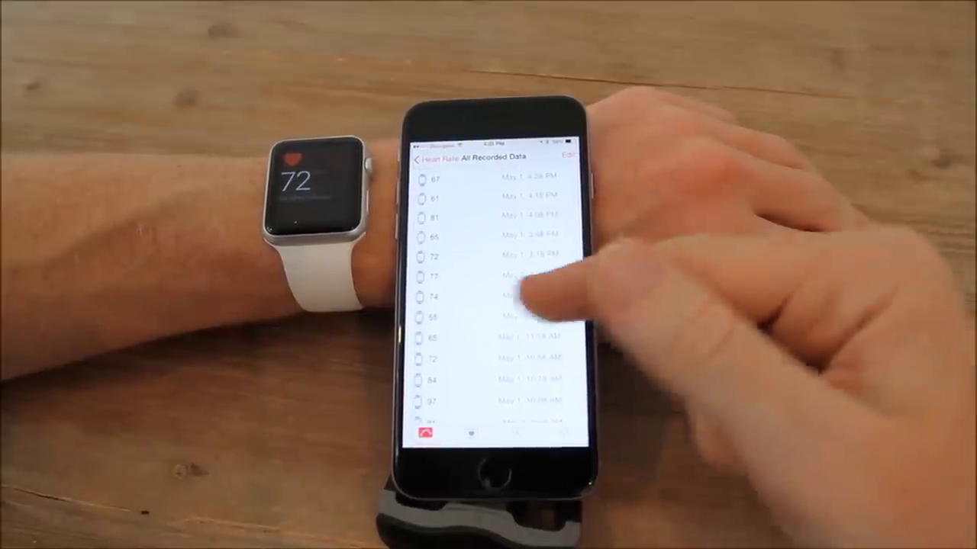